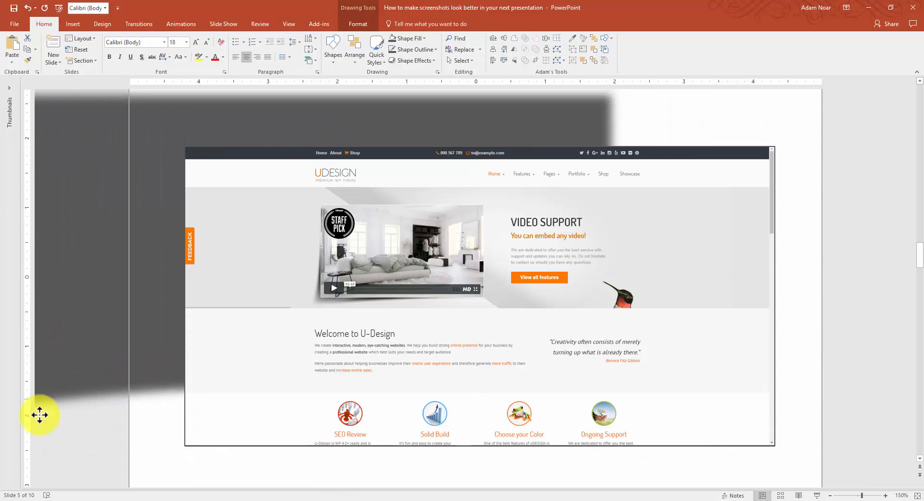
- Drag the old gray shadow shape off the slide, leaving only the U-Design website screenshot
{"action": "left_click_drag", "start_coordinate": [39, 416], "coordinate": [233, 449]}
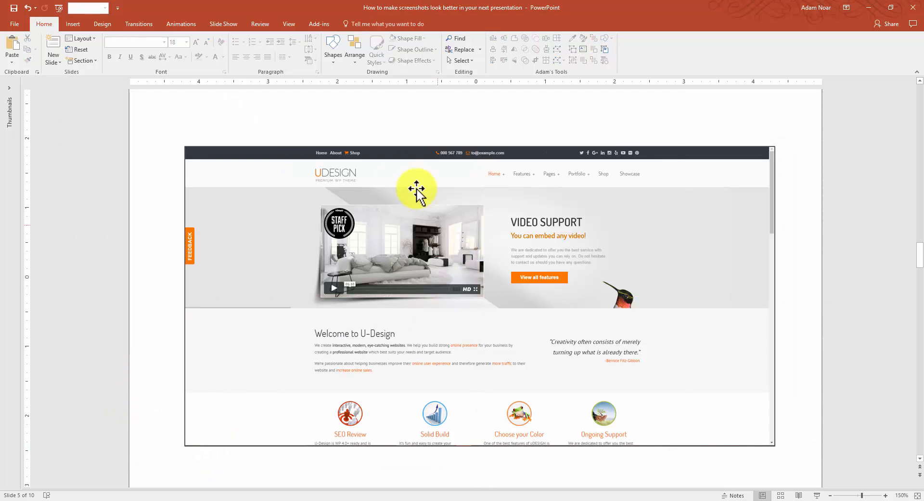
- Draw a rectangle from the screenshot's top-left to bottom-right corner so it covers it exactly
{"action": "left_click", "coordinate": [333, 47]}
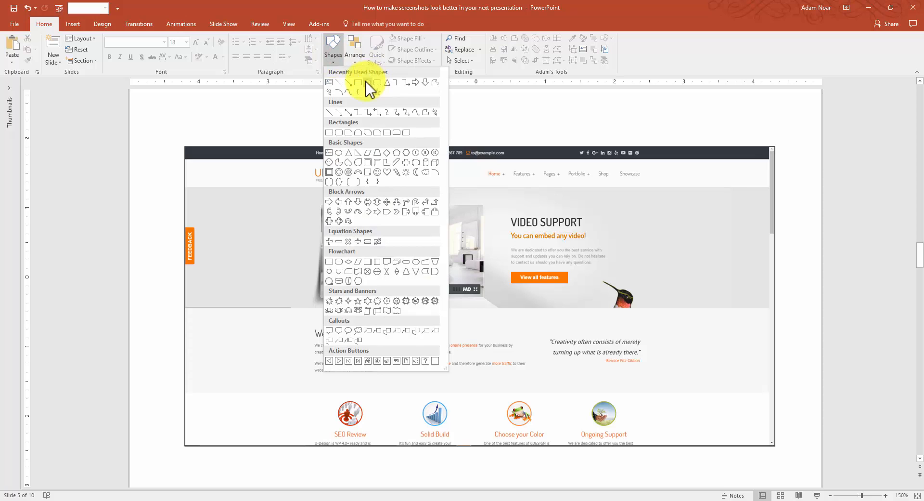
{"action": "left_click", "coordinate": [366, 82]}
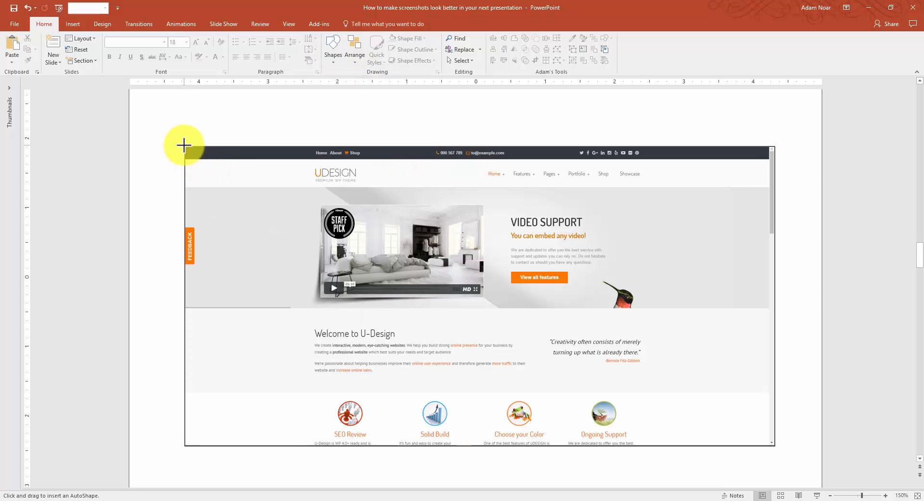
{"action": "left_click_drag", "start_coordinate": [184, 144], "coordinate": [776, 442]}
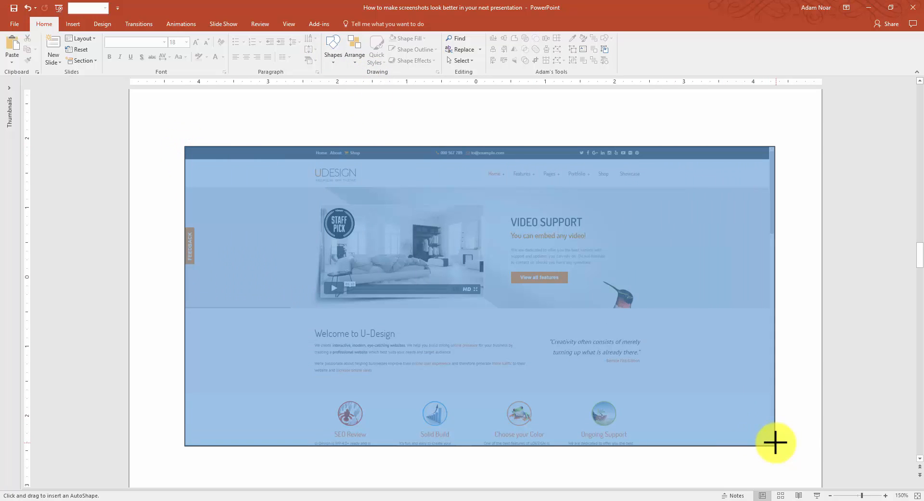
{"action": "left_click_drag", "start_coordinate": [185, 148], "coordinate": [774, 445]}
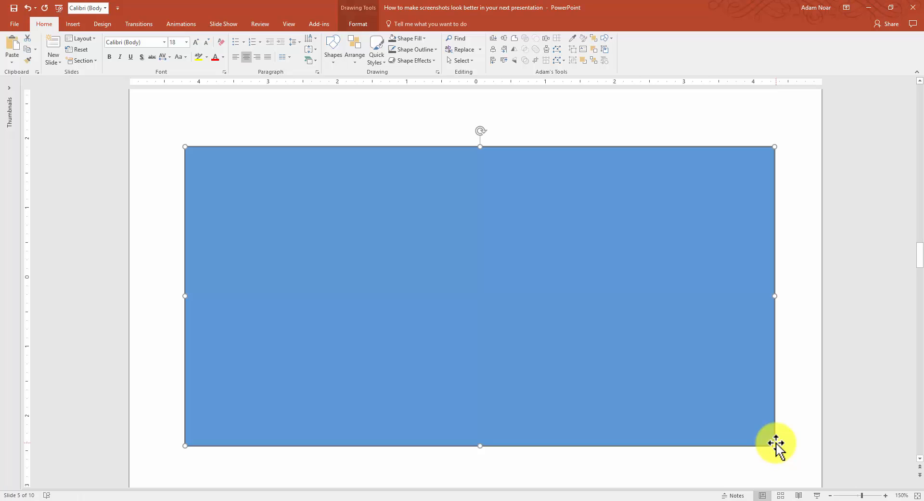
{"action": "mouse_move", "coordinate": [451, 247]}
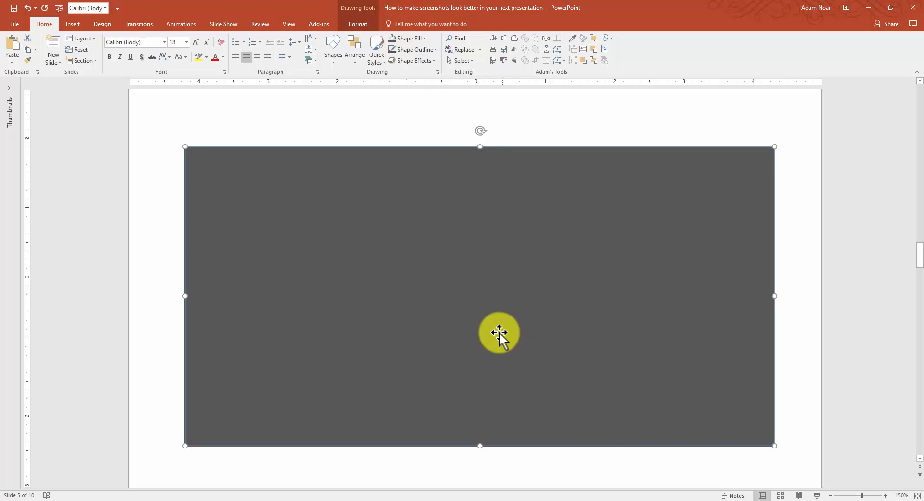
- In Format Shape > Effects, set the rectangle's Soft Edges size to 14 pt
{"action": "right_click", "coordinate": [500, 332]}
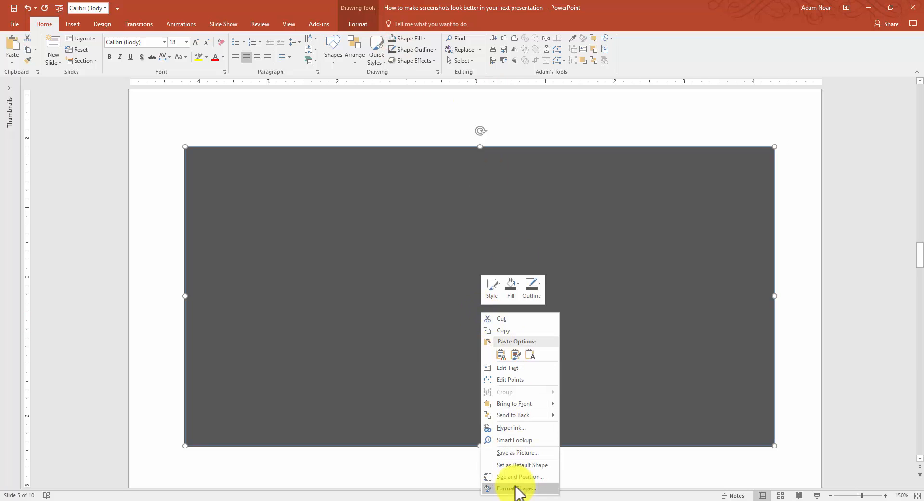
{"action": "left_click", "coordinate": [515, 489]}
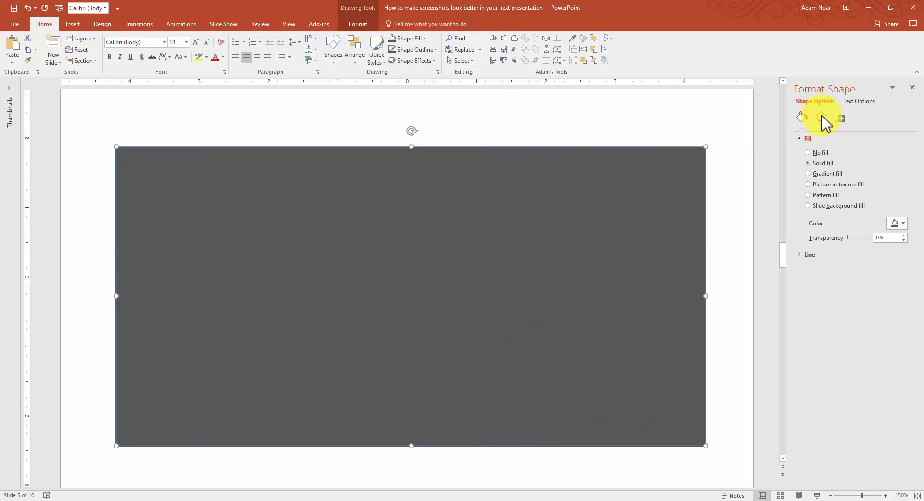
{"action": "left_click", "coordinate": [822, 117]}
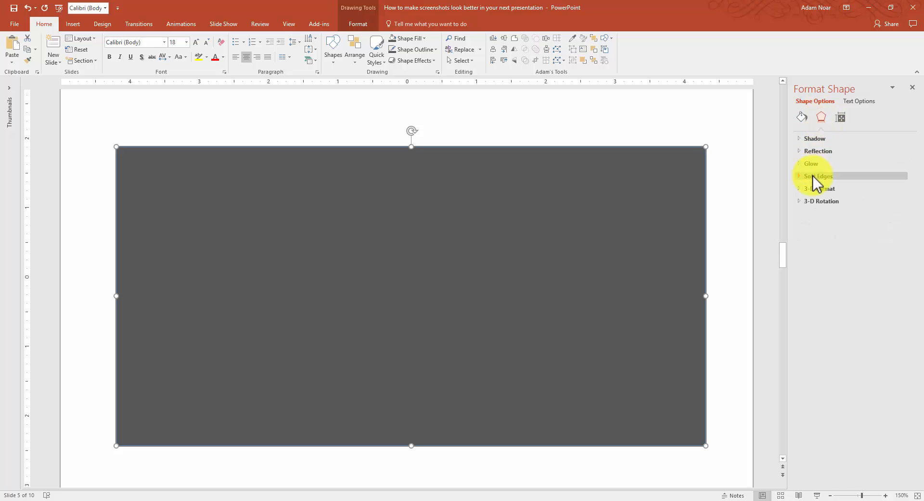
{"action": "left_click", "coordinate": [818, 176]}
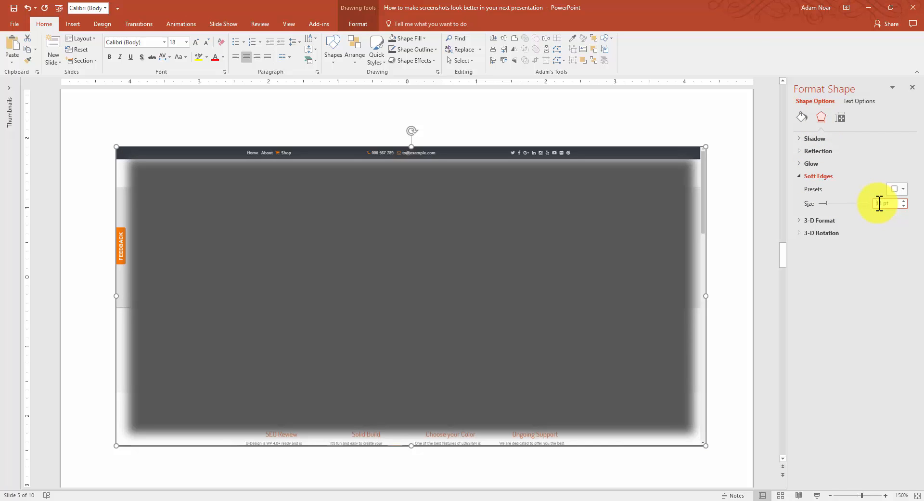
{"action": "type", "text": "14 pt"}
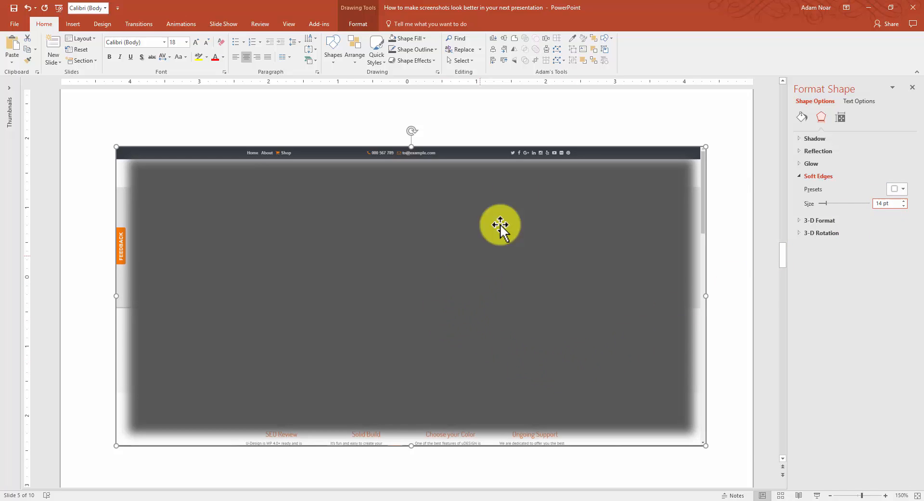
{"action": "left_click", "coordinate": [558, 60]}
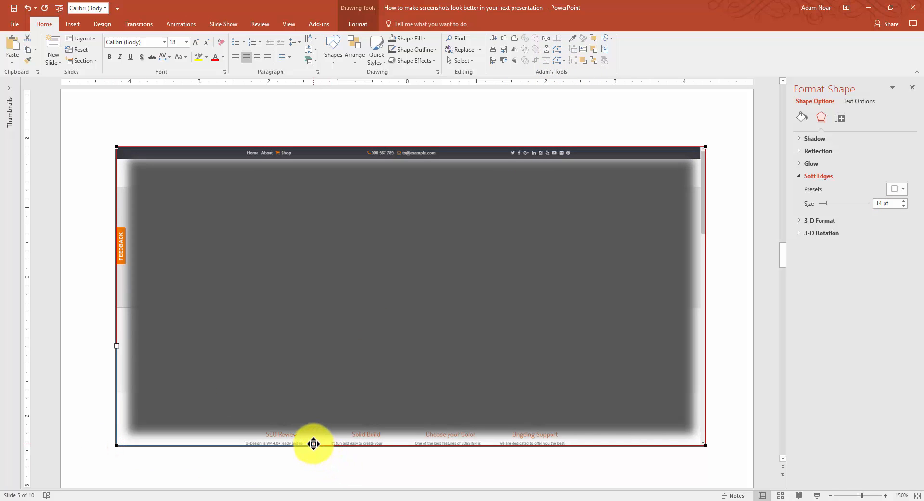
- Edit the shape's points to curve the bottom edge upward and flare the lower corners
{"action": "left_click_drag", "start_coordinate": [313, 443], "coordinate": [648, 427]}
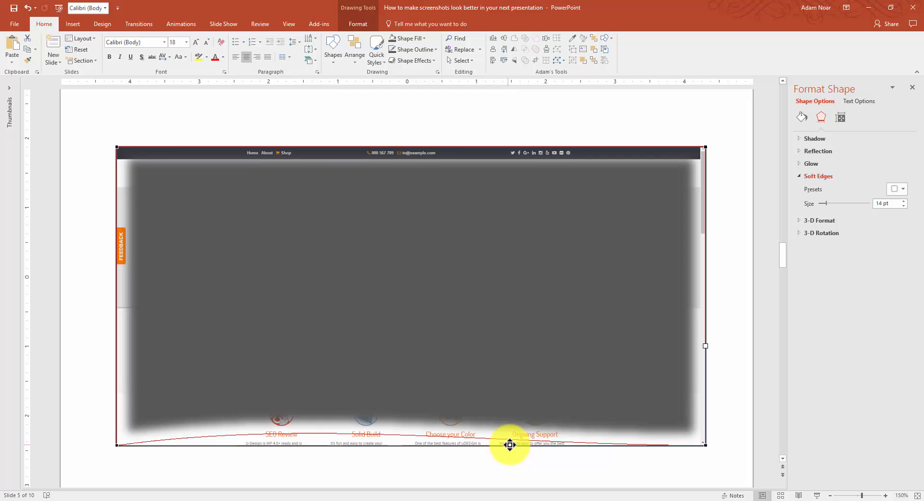
{"action": "left_click_drag", "start_coordinate": [511, 444], "coordinate": [510, 426]}
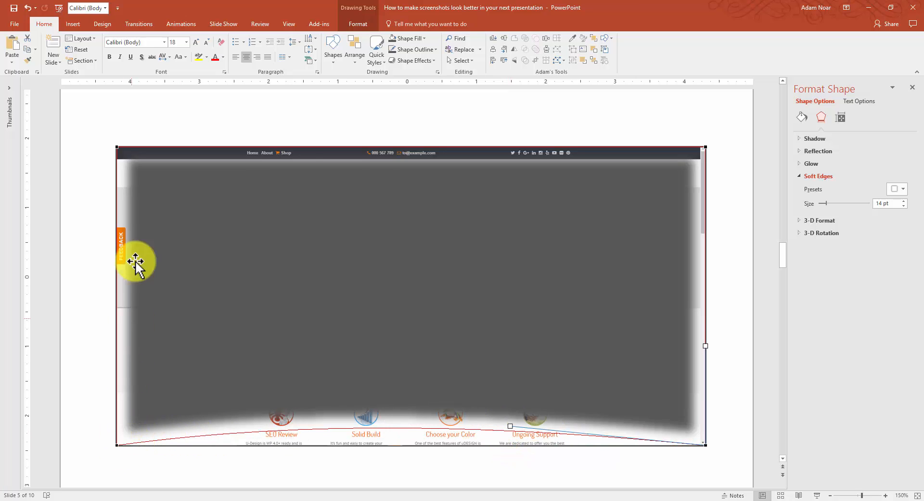
{"action": "left_click_drag", "start_coordinate": [136, 261], "coordinate": [117, 345]}
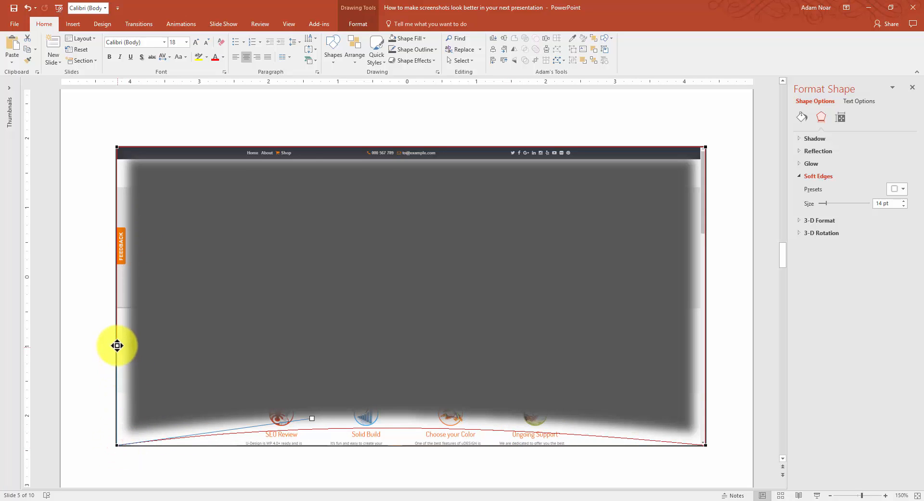
{"action": "left_click_drag", "start_coordinate": [118, 344], "coordinate": [118, 163]}
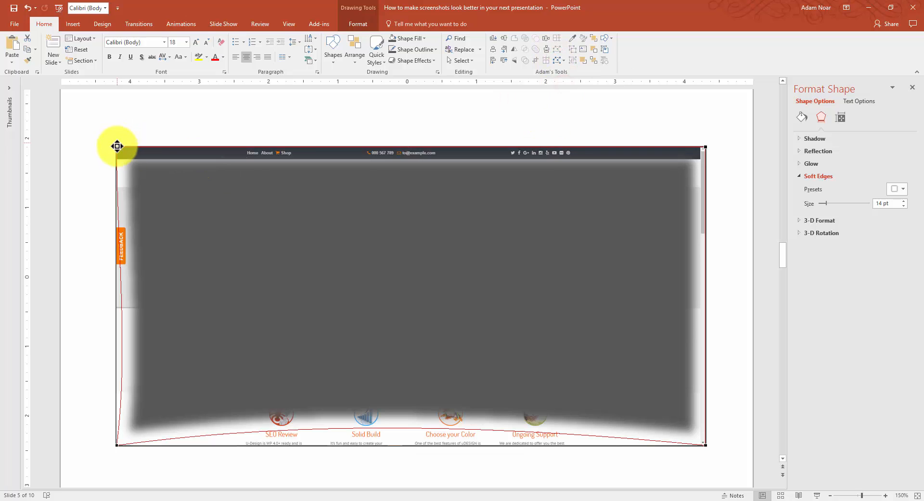
{"action": "left_click_drag", "start_coordinate": [117, 145], "coordinate": [130, 243]}
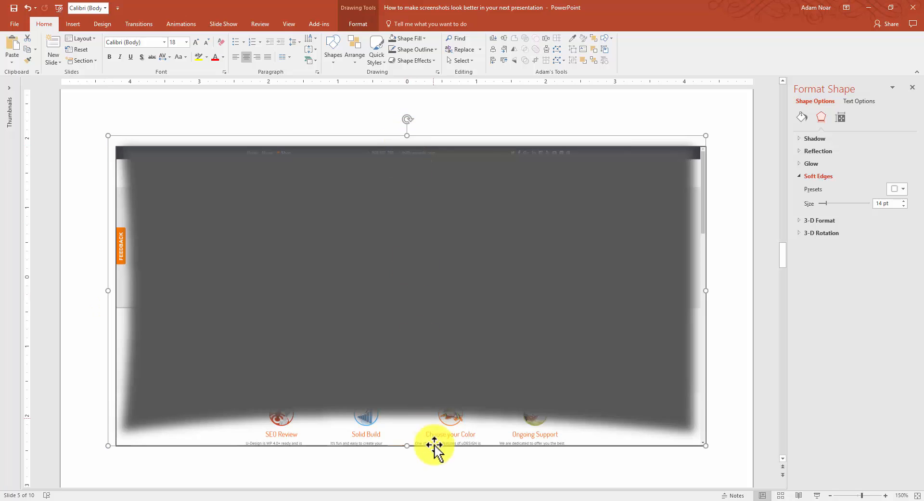
- Send the curved gray shadow shape to the back so it sits behind the screenshot
{"action": "right_click", "coordinate": [434, 444]}
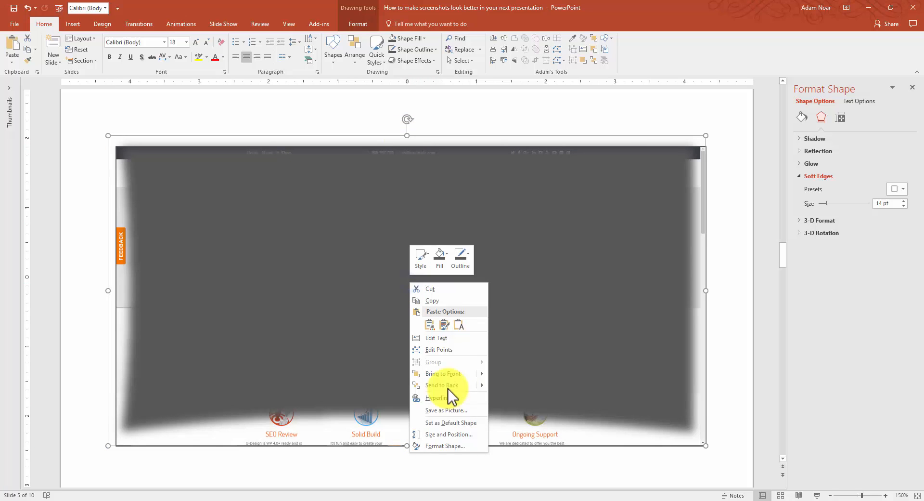
{"action": "mouse_move", "coordinate": [453, 398]}
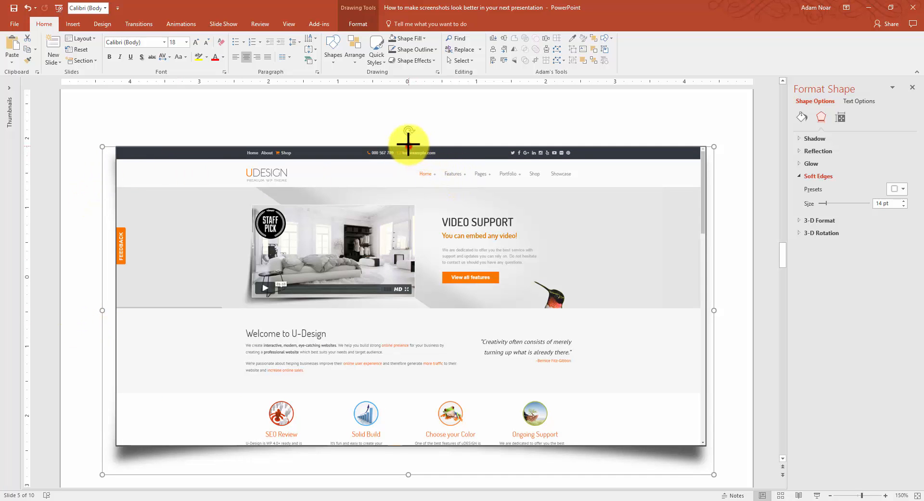
{"action": "mouse_move", "coordinate": [103, 307]}
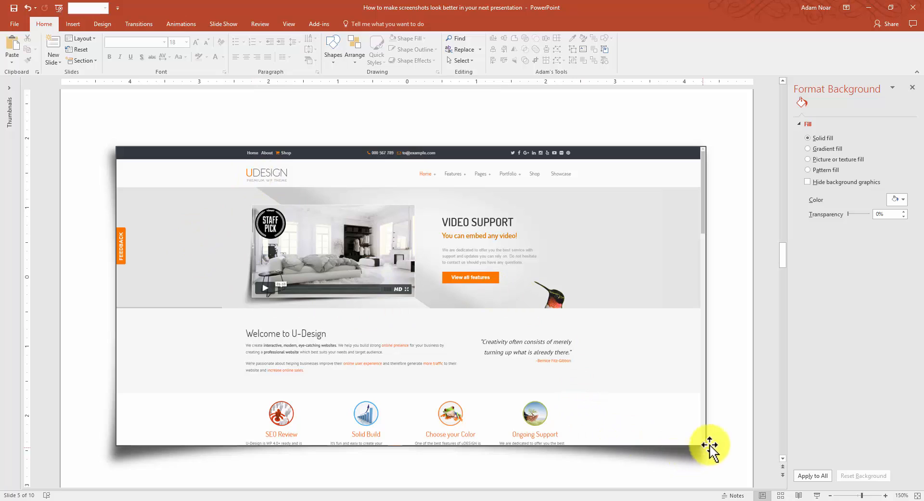
{"action": "mouse_move", "coordinate": [752, 395]}
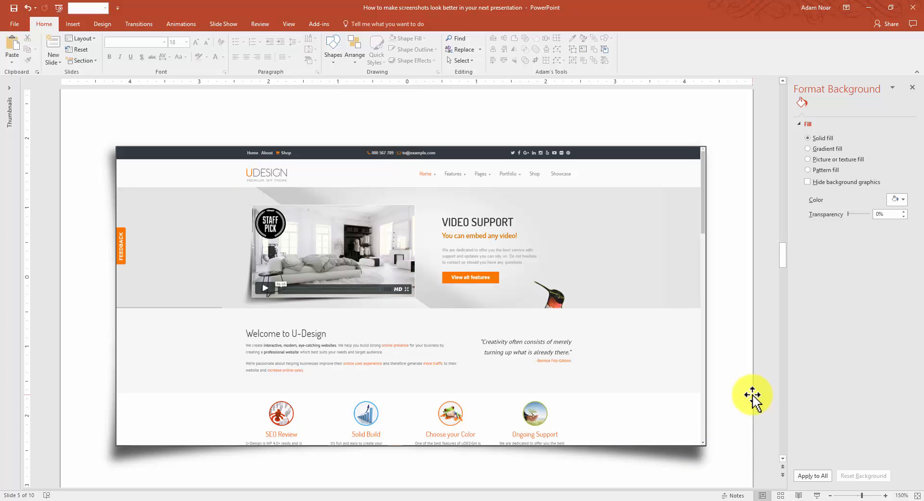